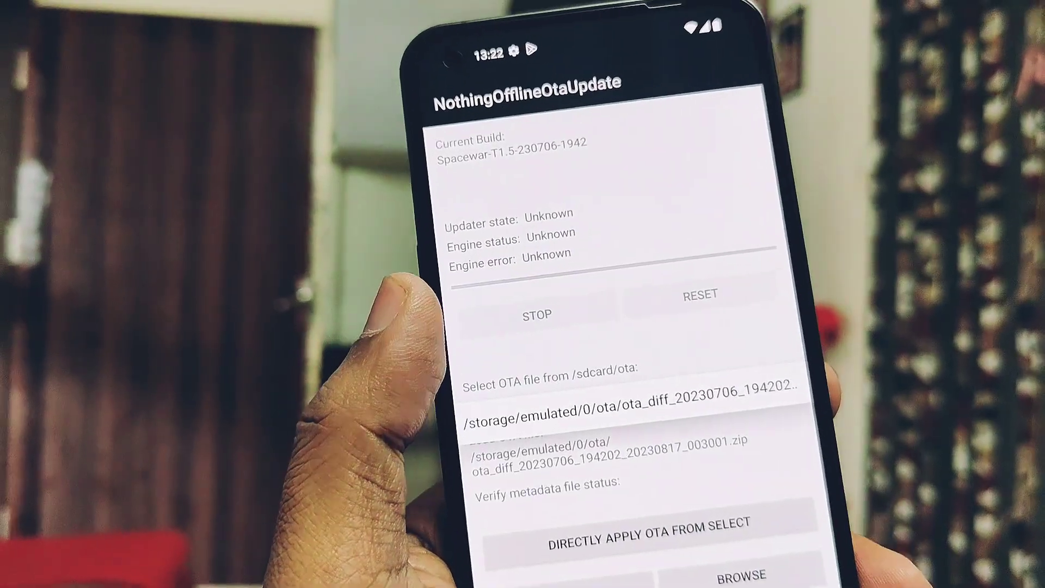
Browse the ota folder to reach the downloaded OTA diff zip
scroll(down, 3)
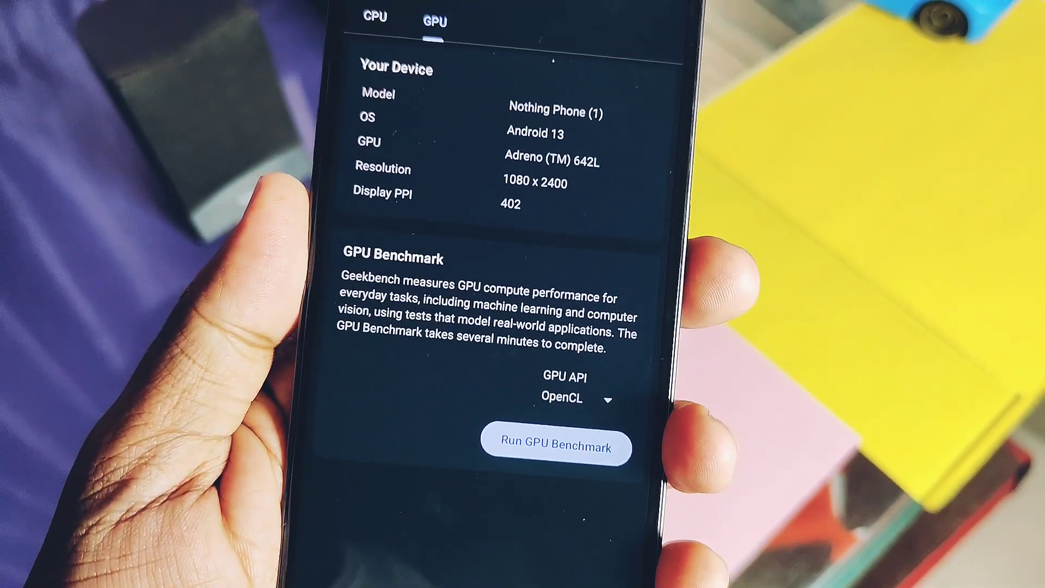
Start the GPU compute benchmark with OpenCL on the Adreno 642L
click(556, 446)
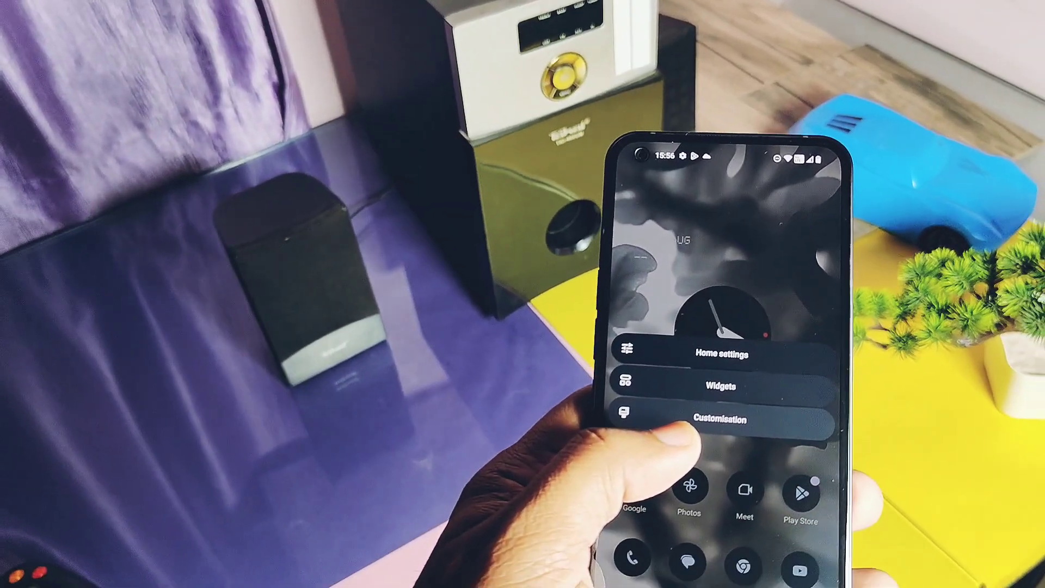
Long-press an empty home screen spot to reveal Home settings, Widgets and Customisation
click(716, 419)
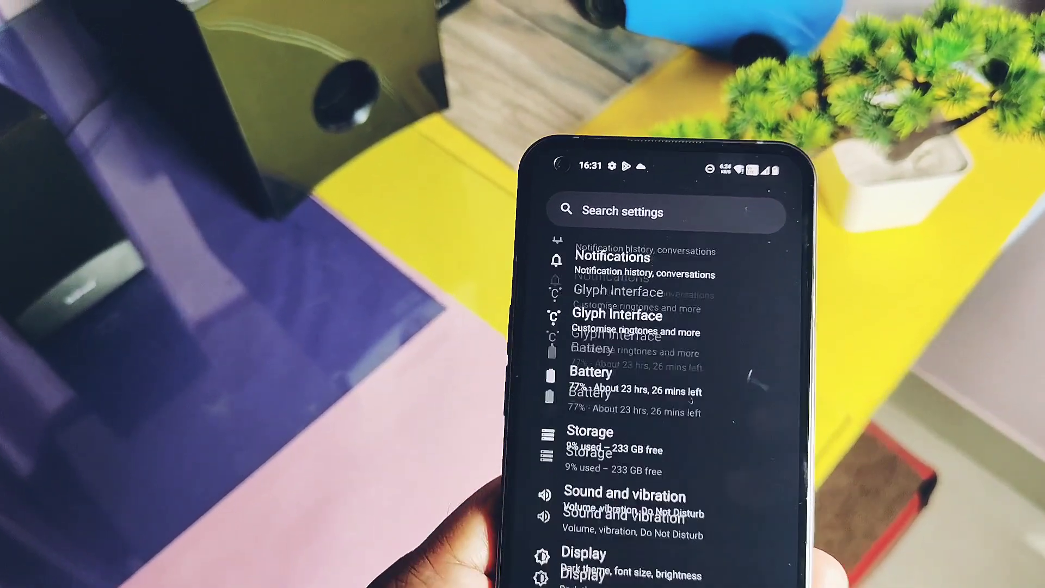
Scroll past Google to Experimental features and System
scroll(down, 3)
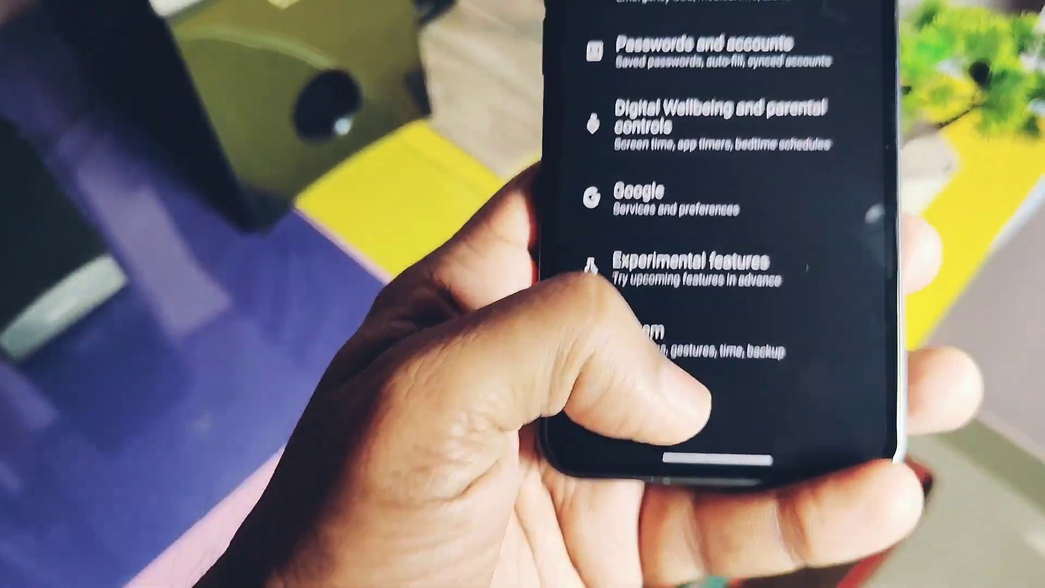